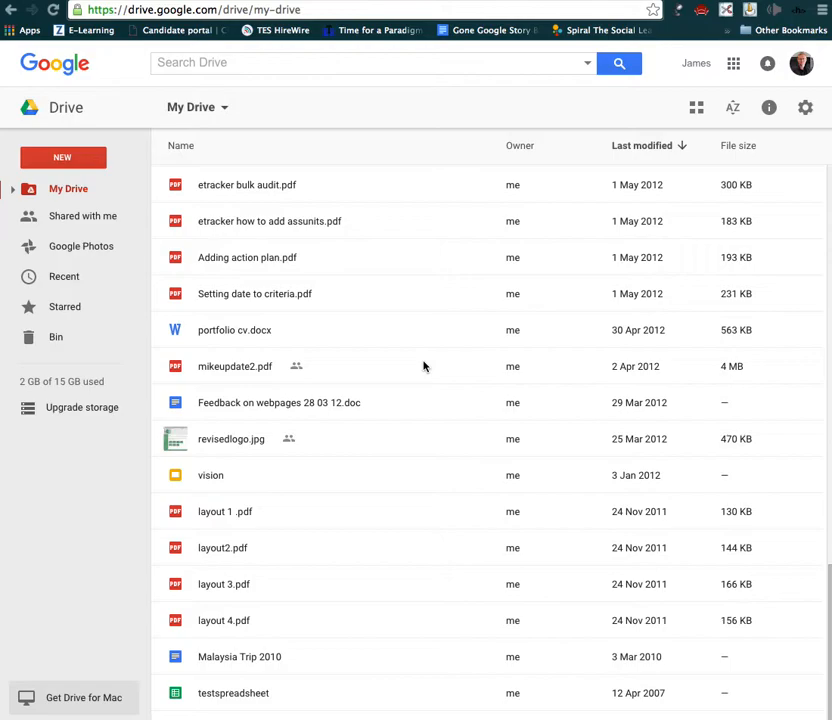
mouse_move(420, 376)
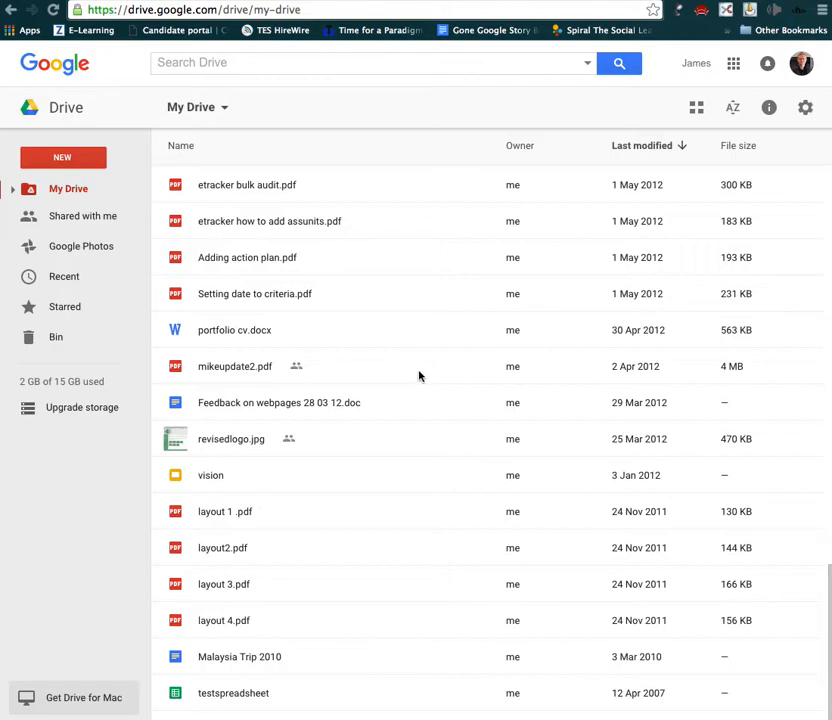
Step: From New > More > Connect more apps, search 'movenote' and connect Movenote for Education
left_click(62, 156)
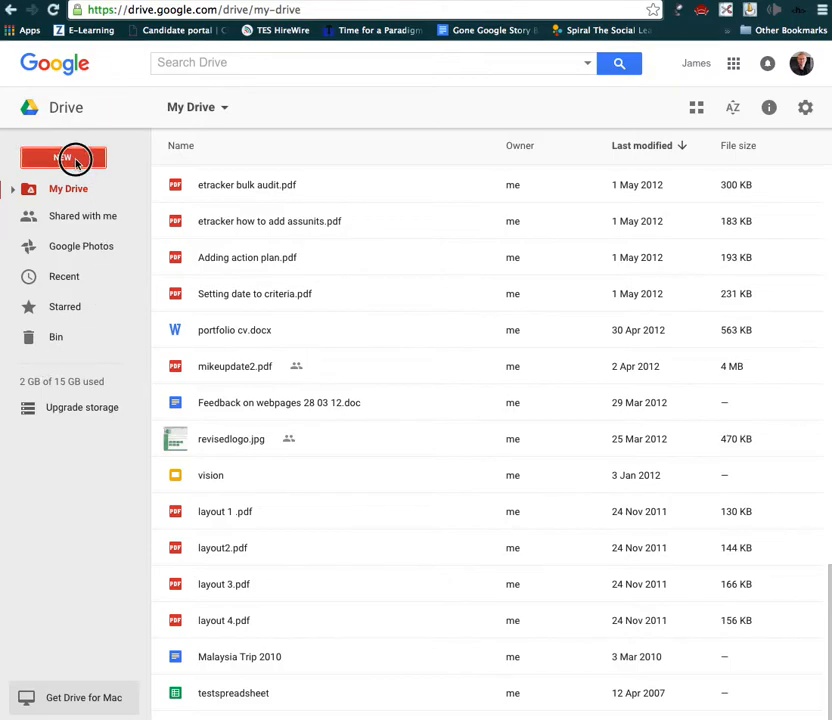
left_click(62, 156)
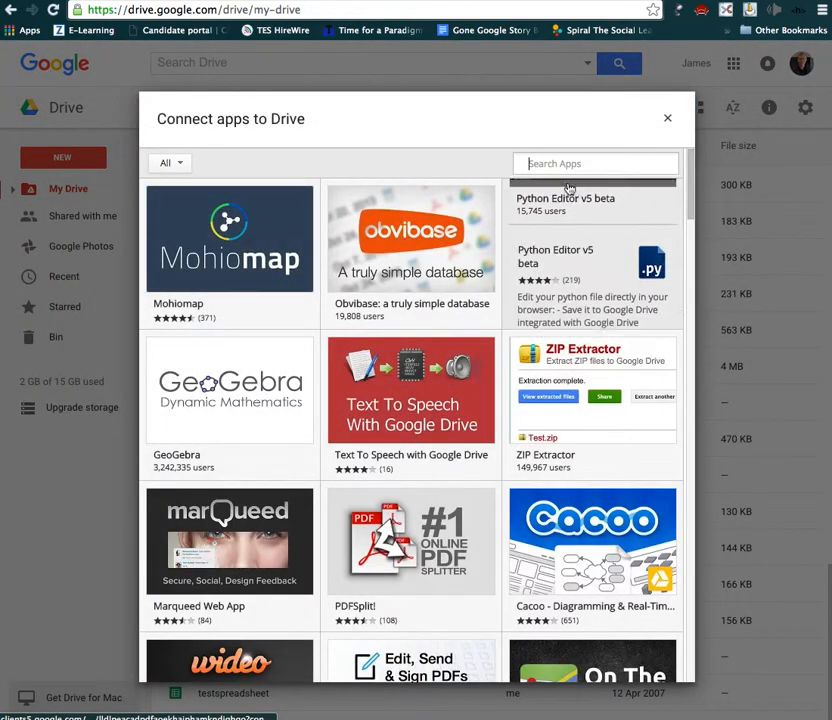
type("movenote")
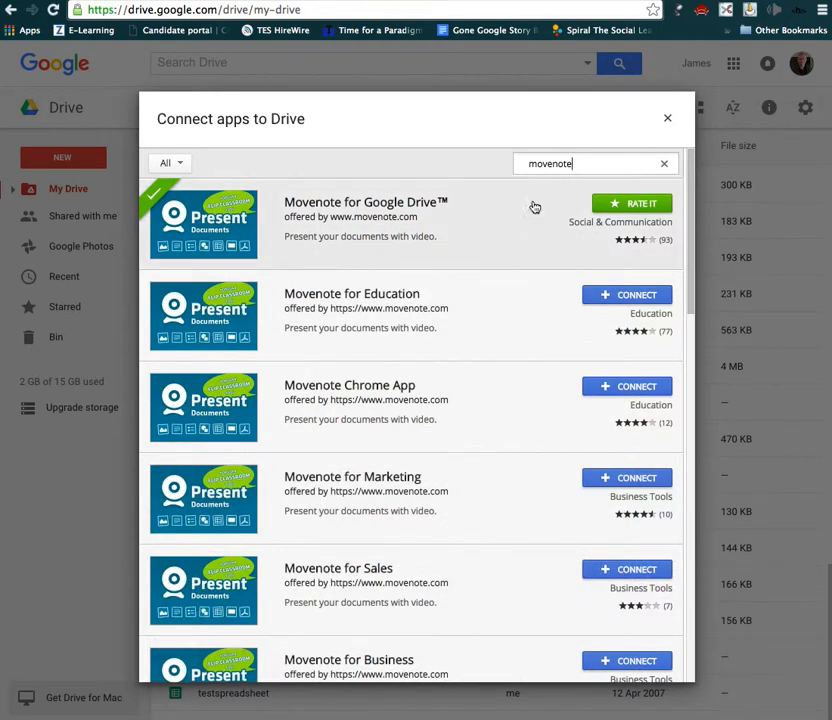
mouse_move(424, 316)
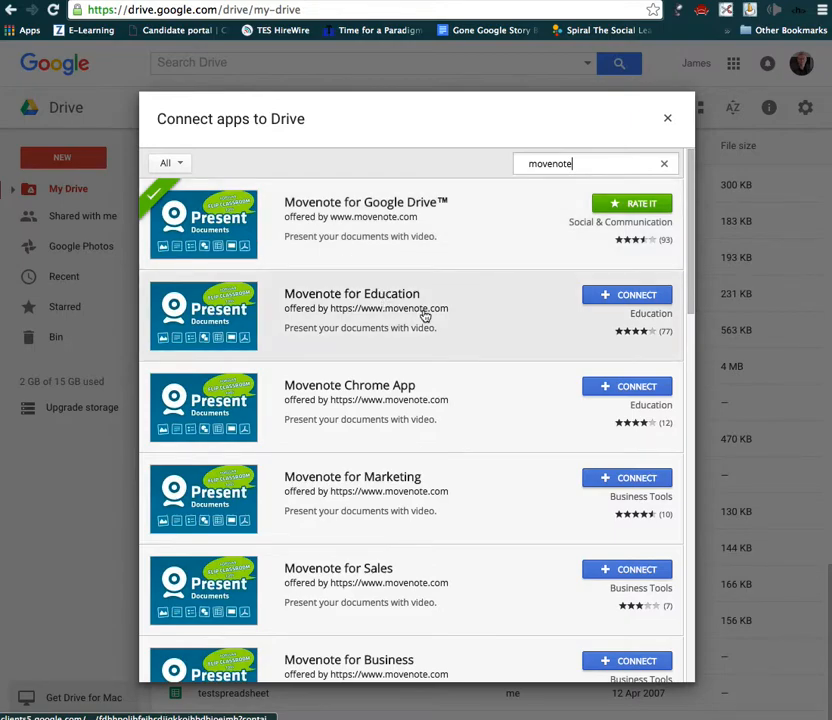
left_click(628, 294)
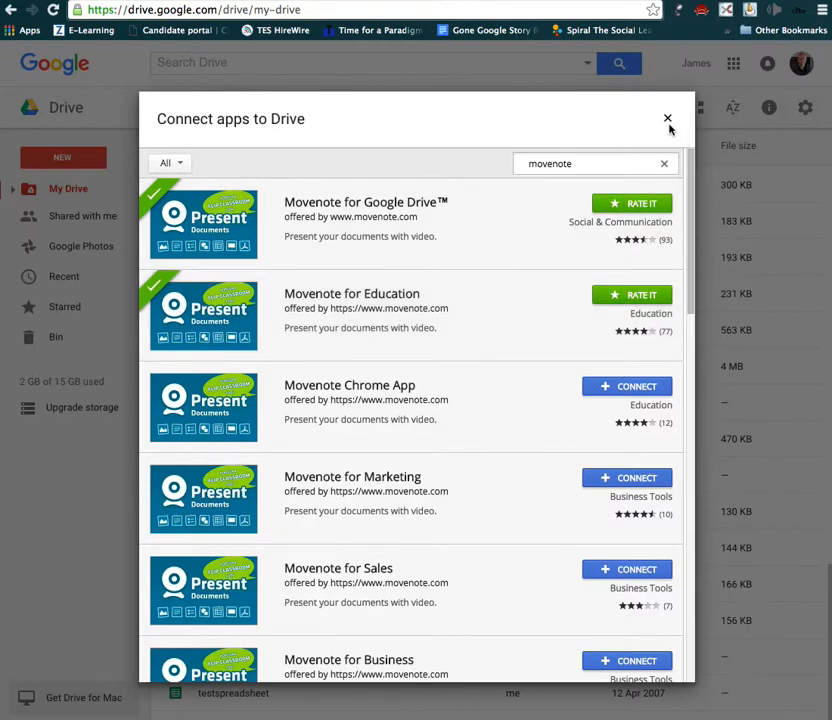
Step: Close the app catalogue and launch Movenote from New > More for a new presentation
left_click(668, 120)
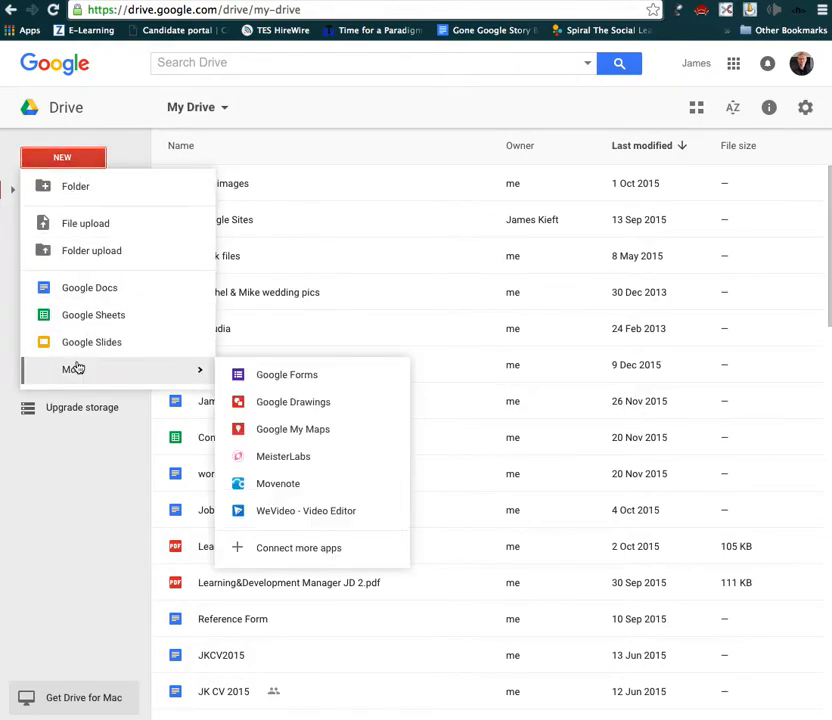
mouse_move(278, 488)
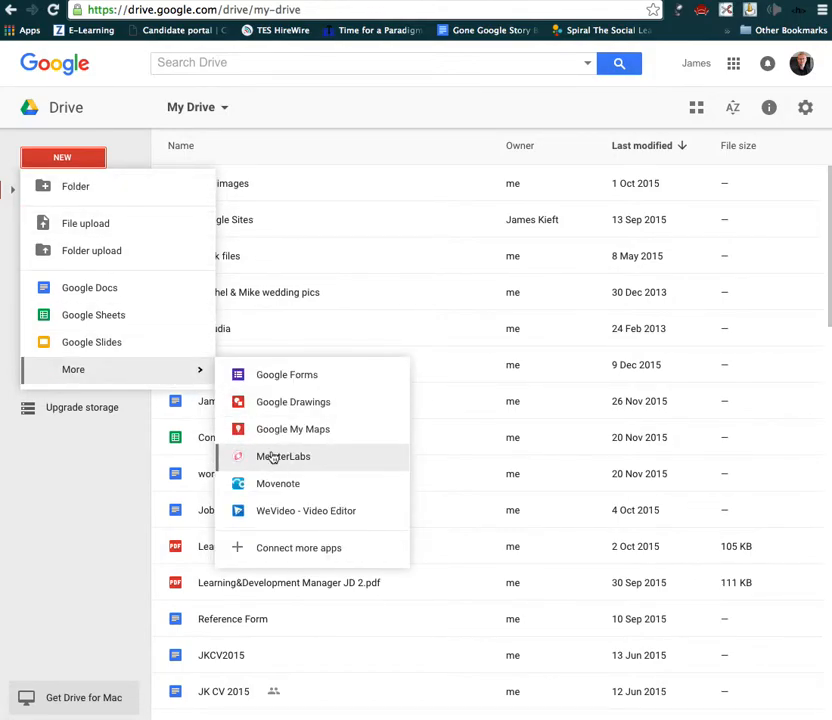
left_click(278, 482)
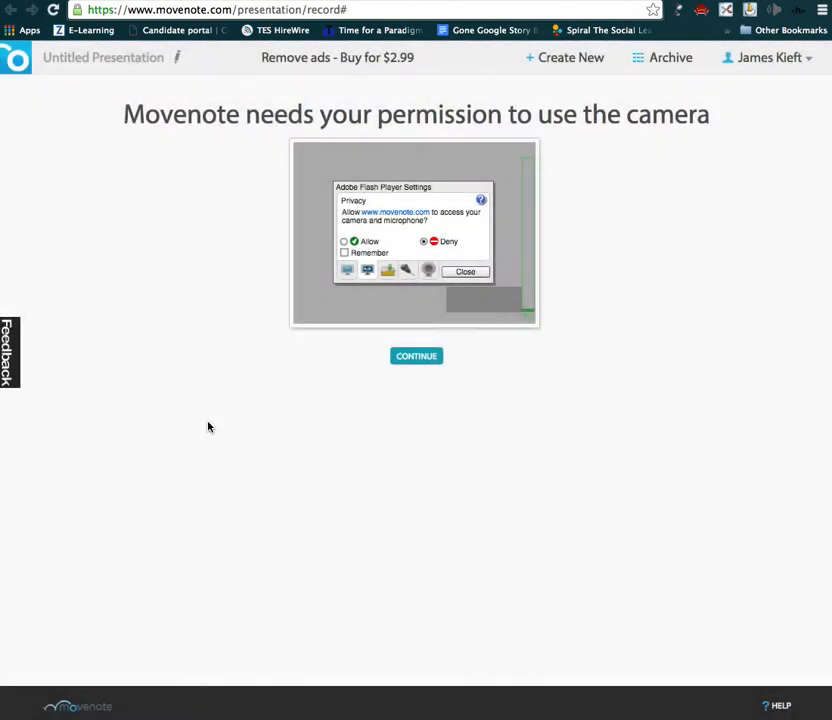
mouse_move(196, 360)
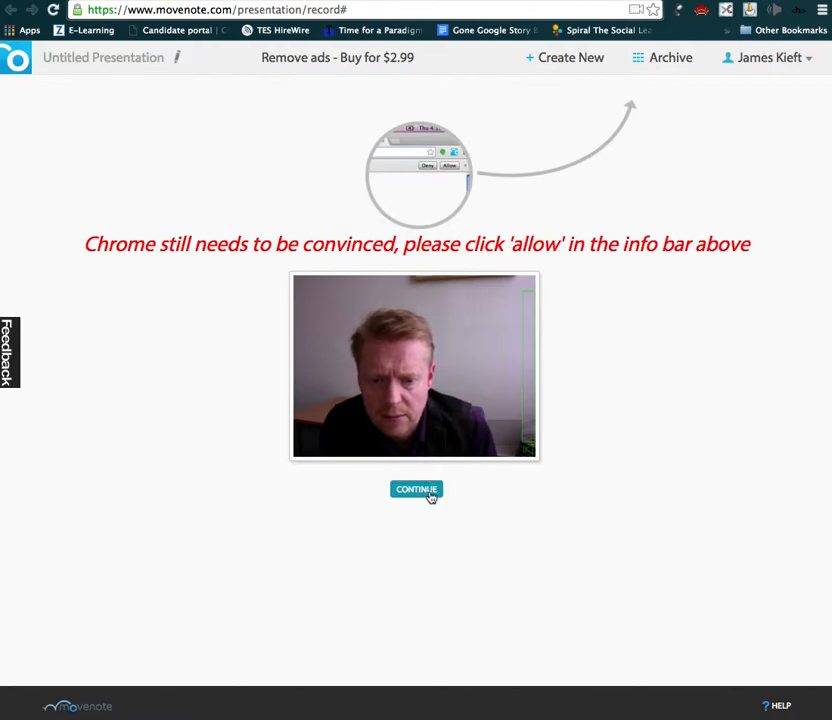
Step: Allow camera access and continue so the live webcam preview appears
left_click(416, 488)
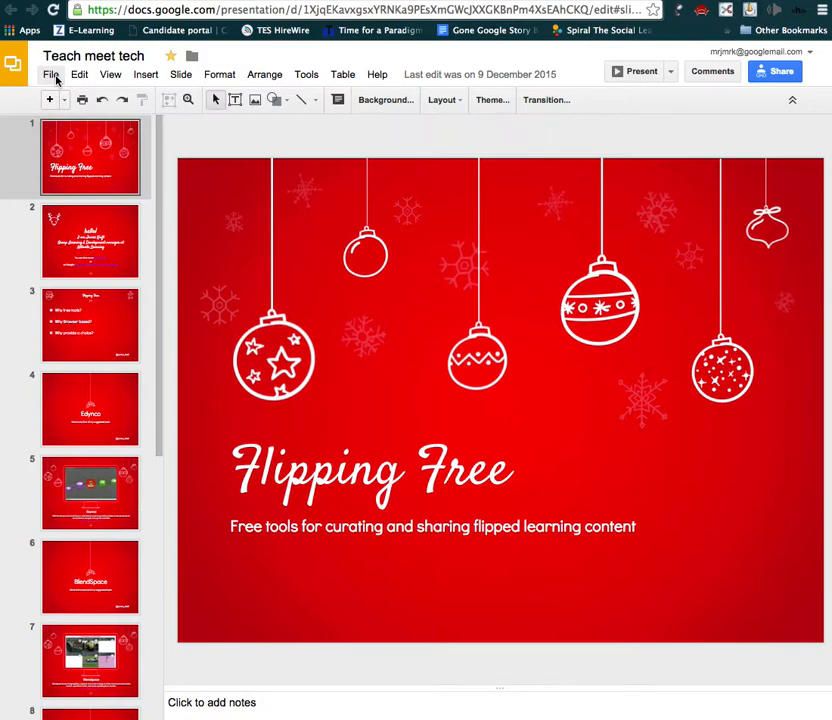
Step: Switch to the Google Slides tab holding the Teach meet tech deck
left_click(50, 74)
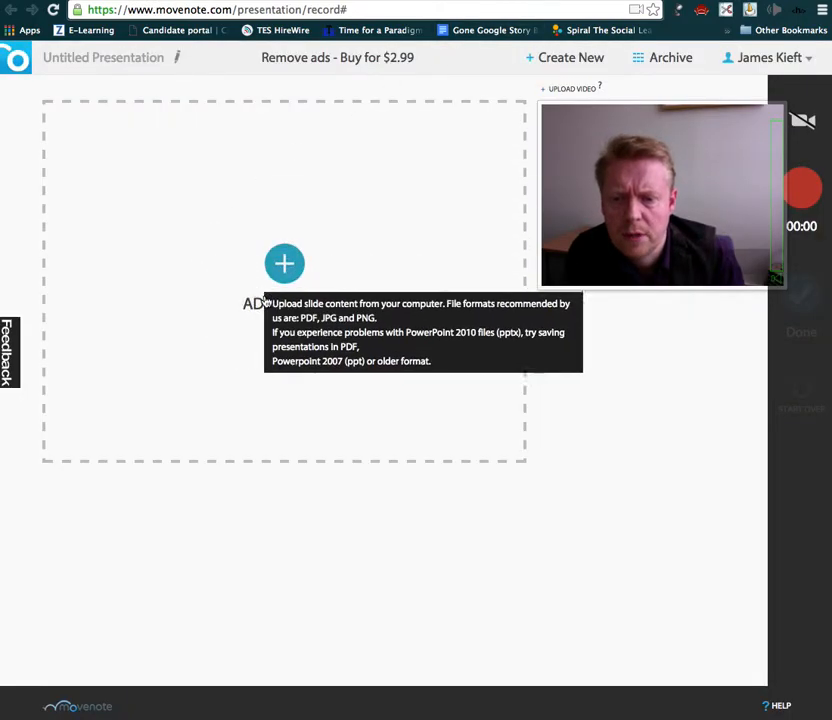
Step: Import the Teach meet tech deck from Google Drive as slide content (13 slides)
left_click(284, 264)
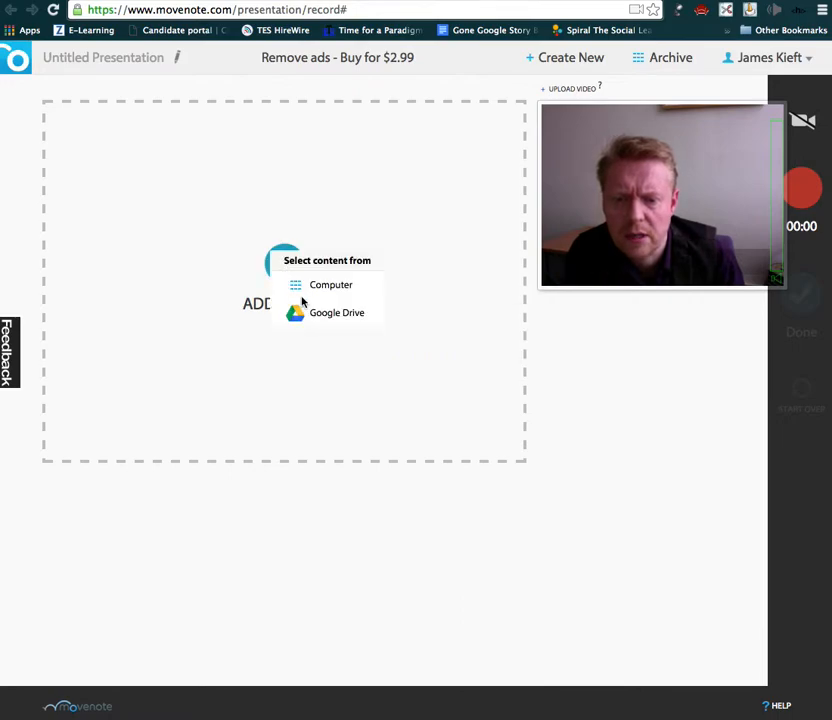
mouse_move(296, 312)
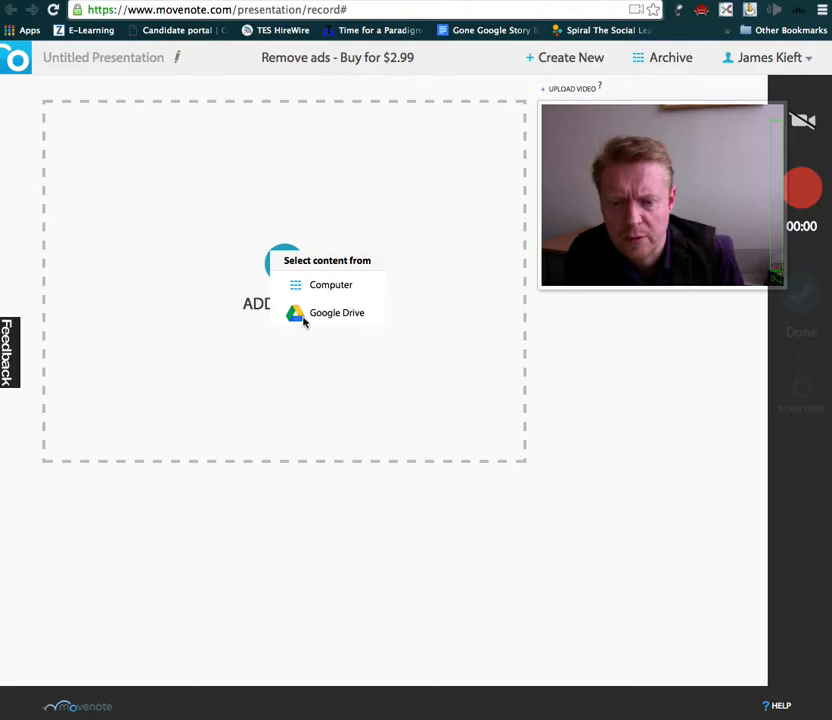
left_click(336, 312)
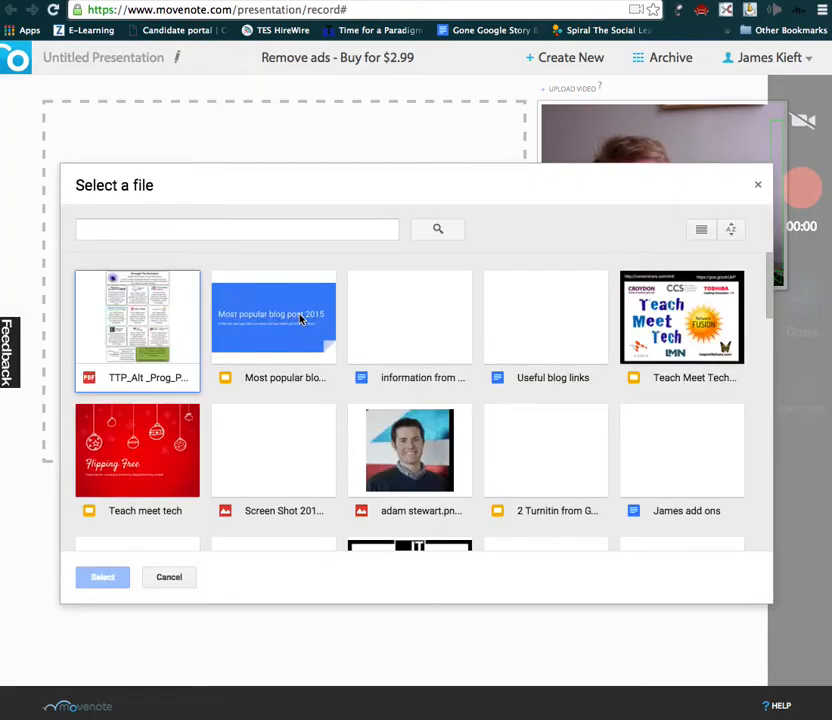
left_click(136, 450)
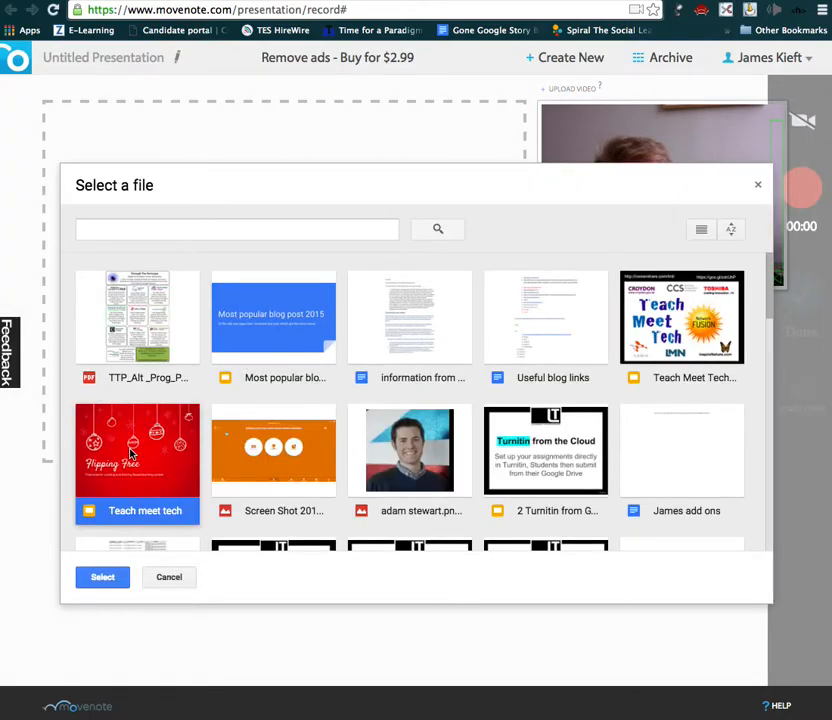
left_click(102, 576)
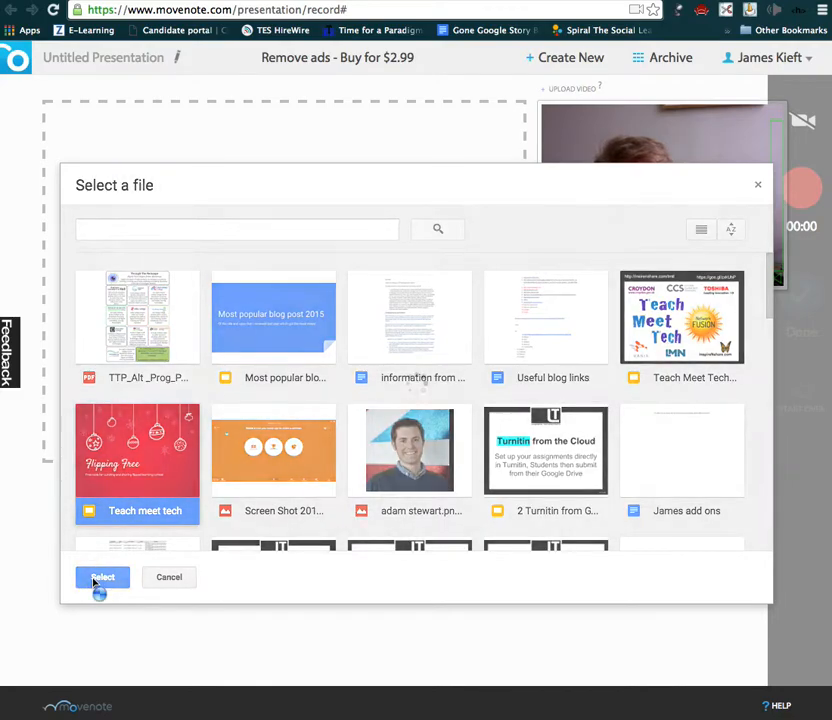
left_click(102, 576)
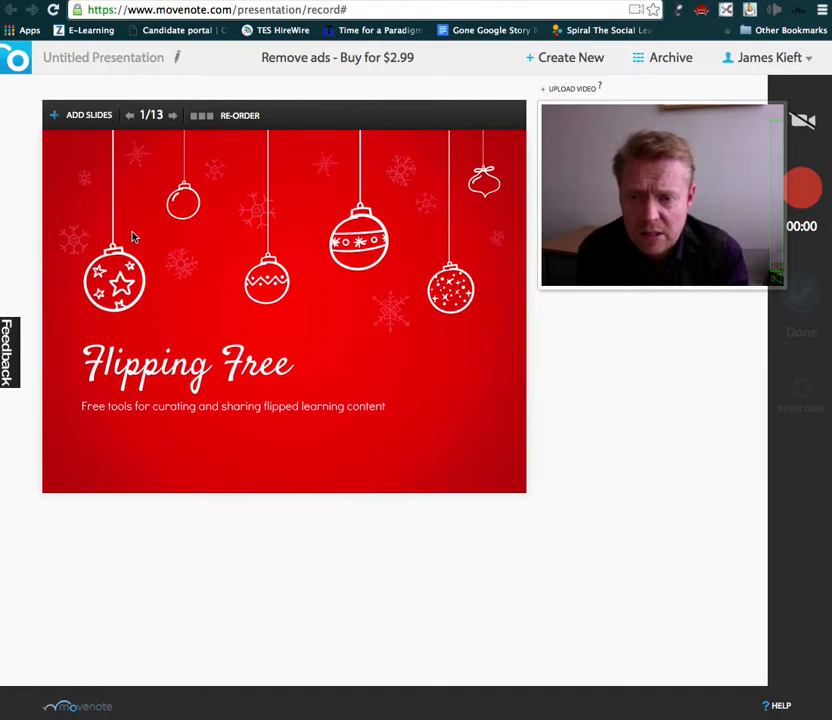
mouse_move(528, 296)
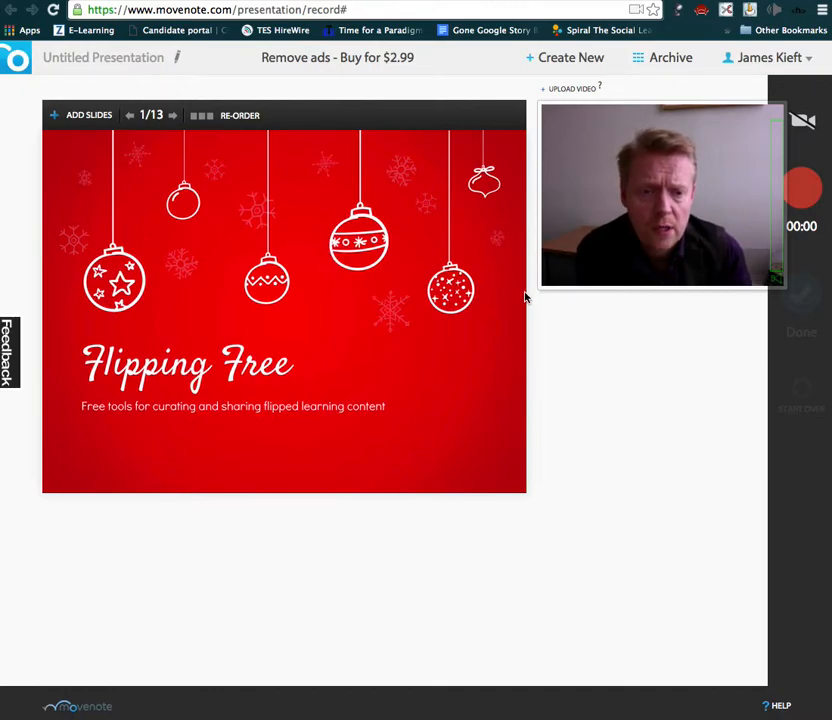
mouse_move(804, 188)
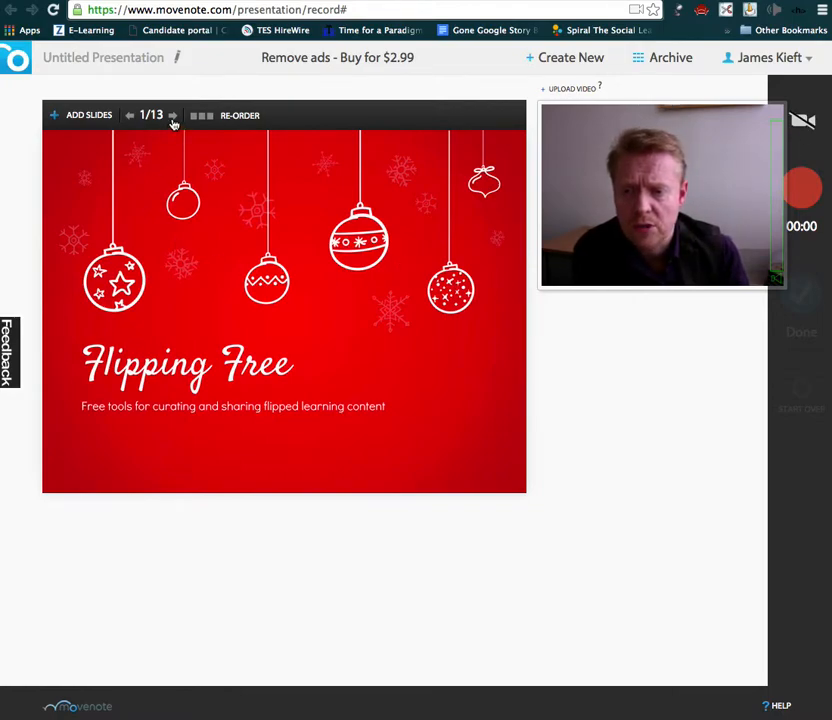
left_click(172, 114)
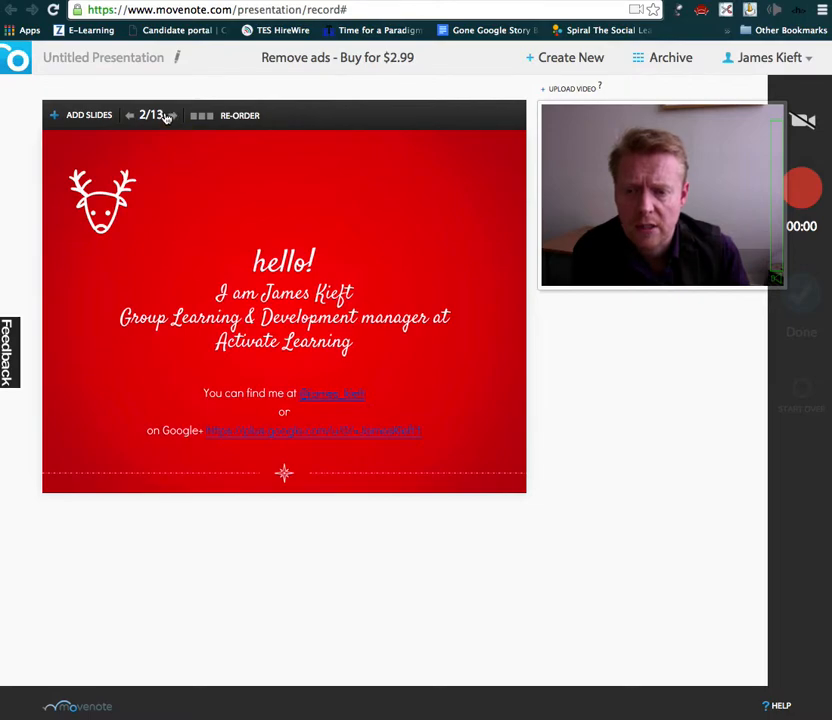
left_click(172, 114)
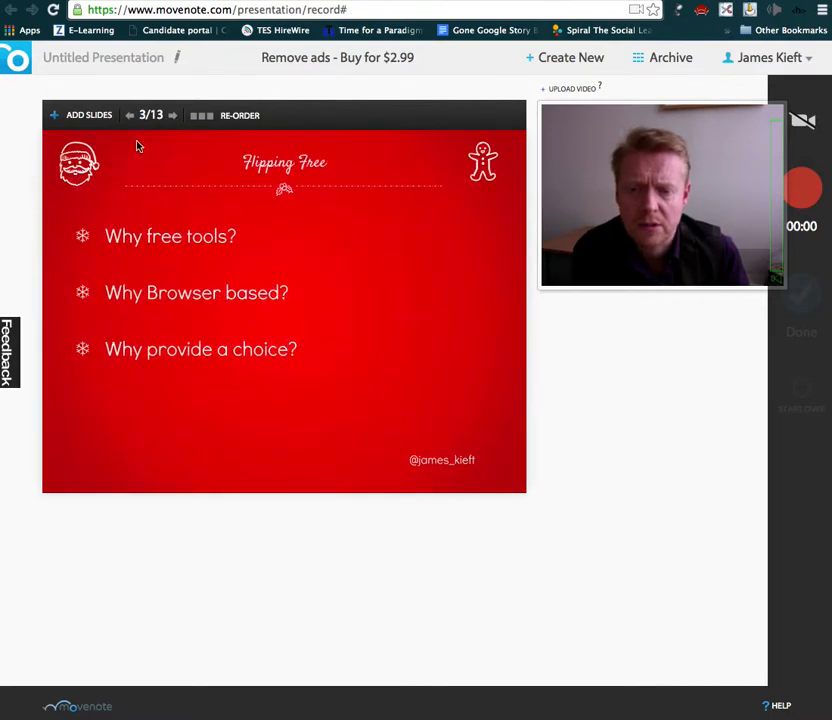
left_click(128, 114)
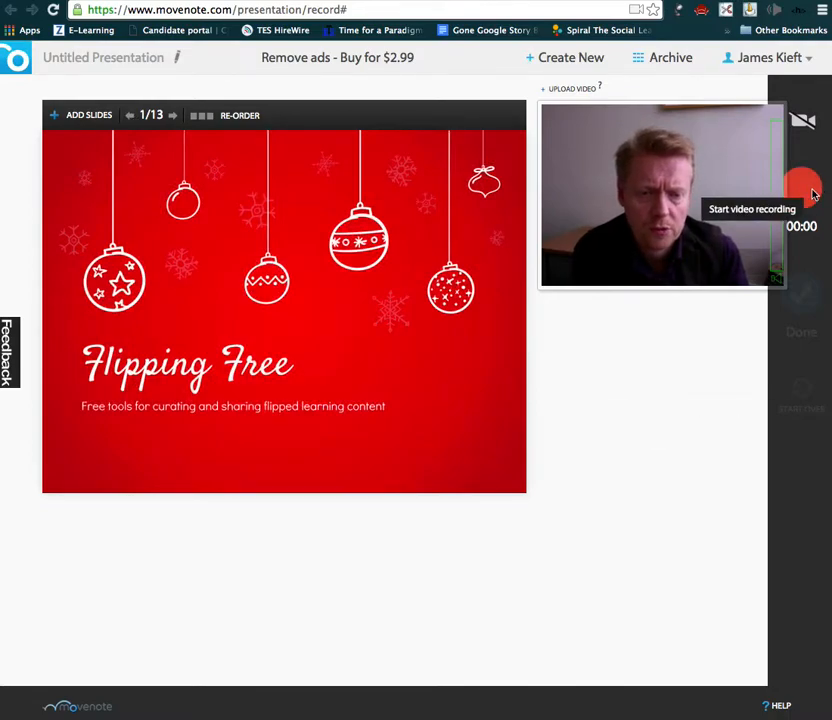
Step: Record a 42-second webcam narration, advancing through the slides to slide 5, then stop
left_click(800, 188)
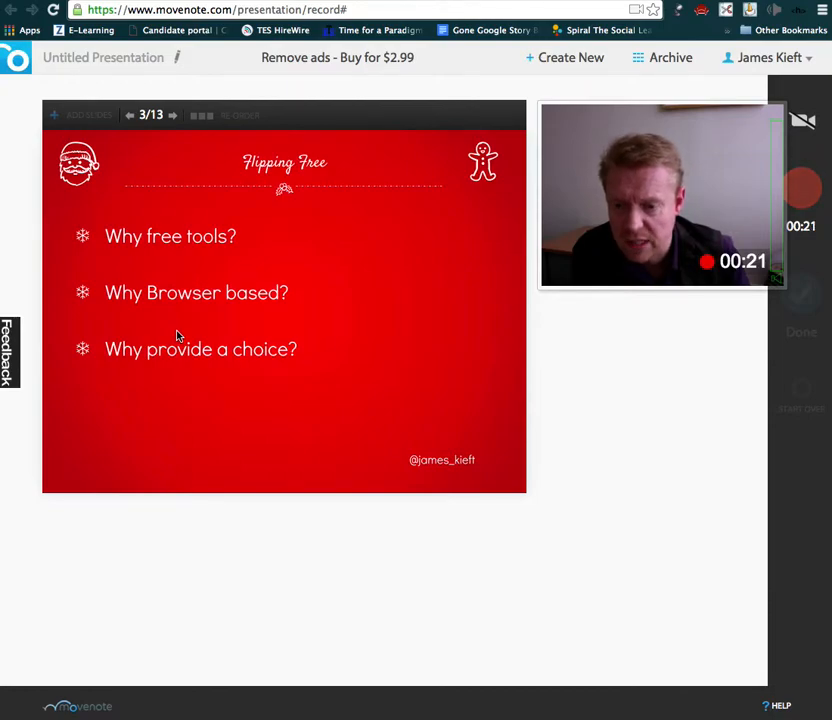
mouse_move(182, 368)
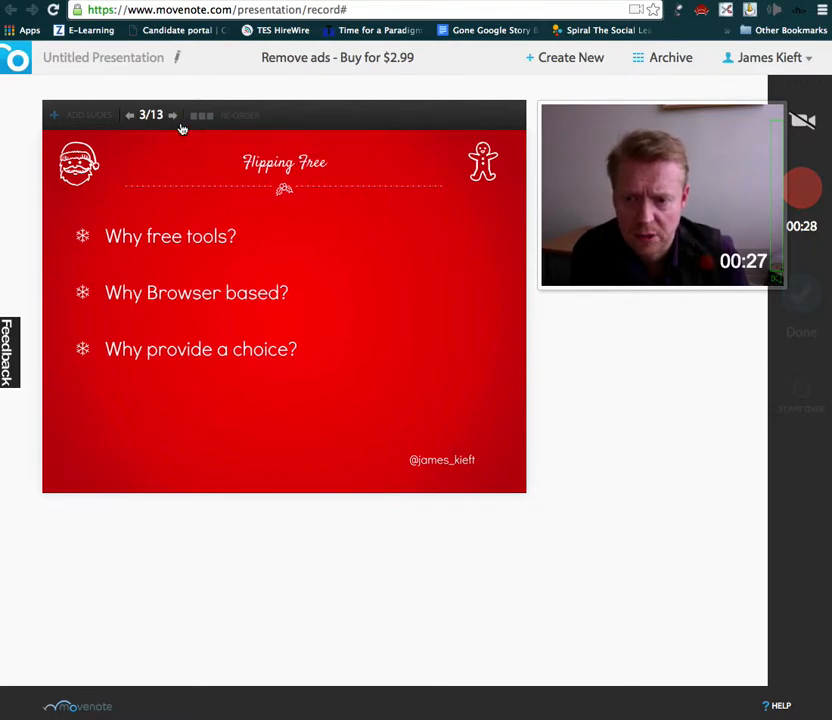
mouse_move(498, 296)
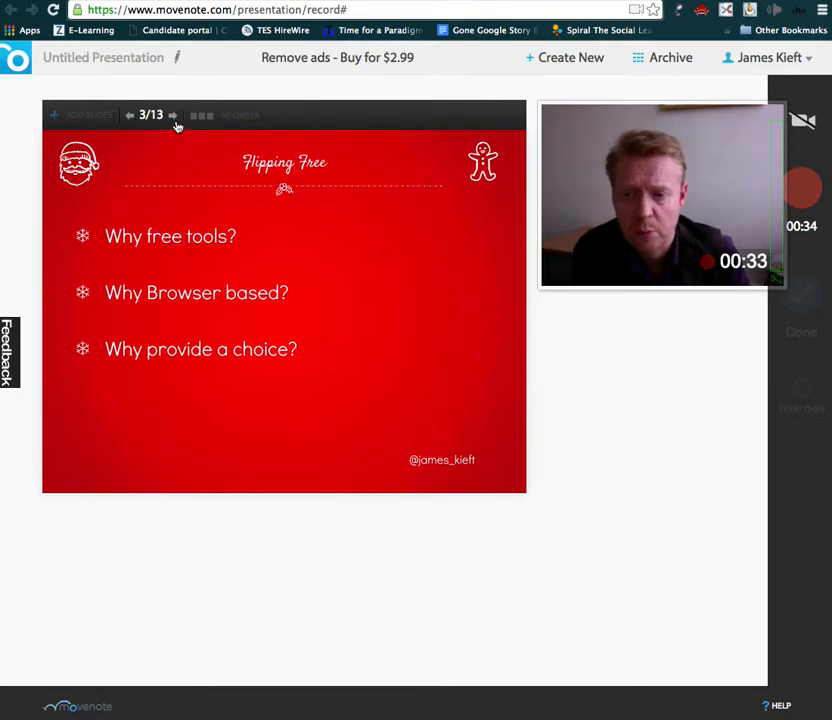
left_click(172, 114)
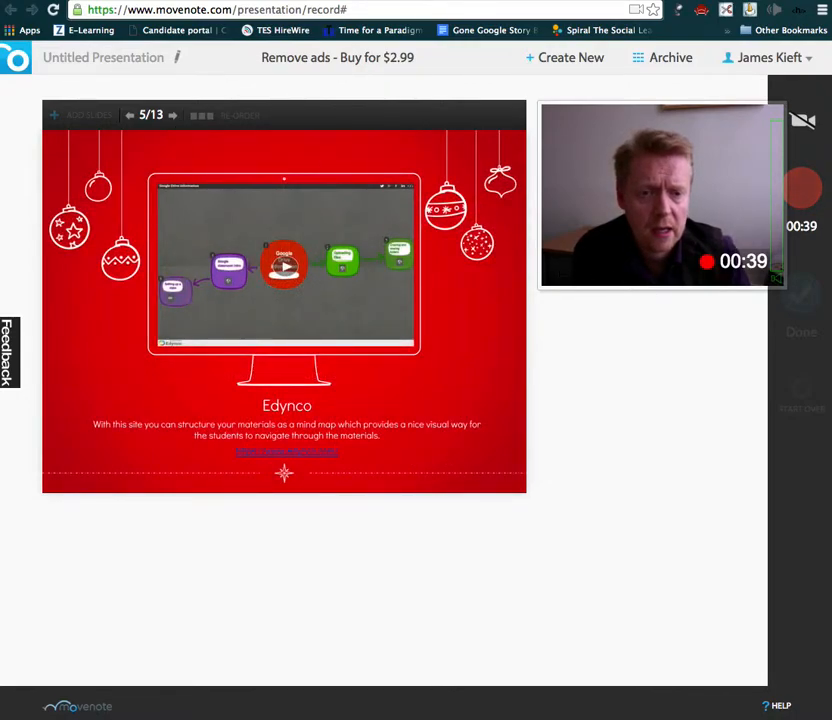
mouse_move(804, 190)
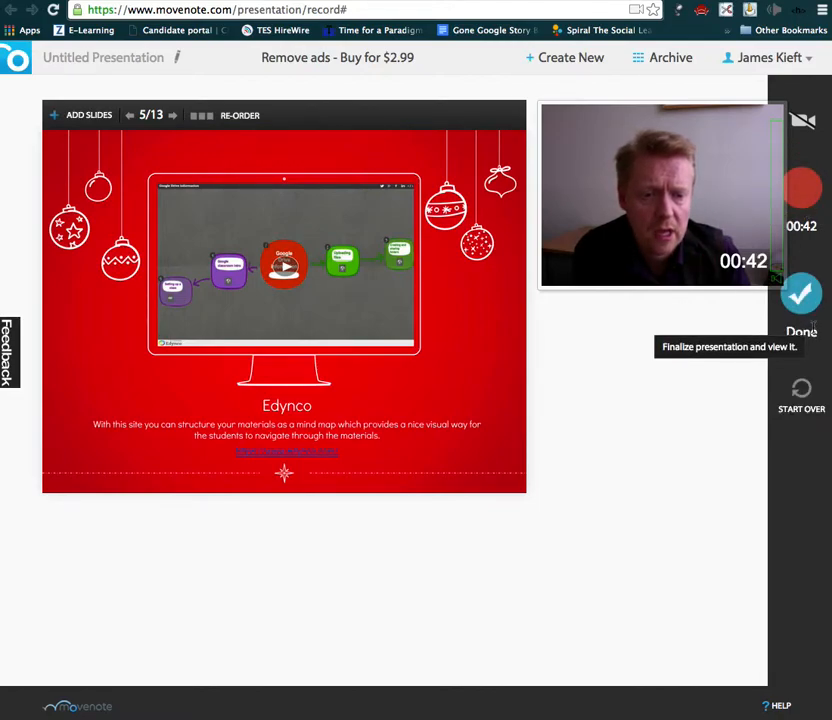
mouse_move(300, 316)
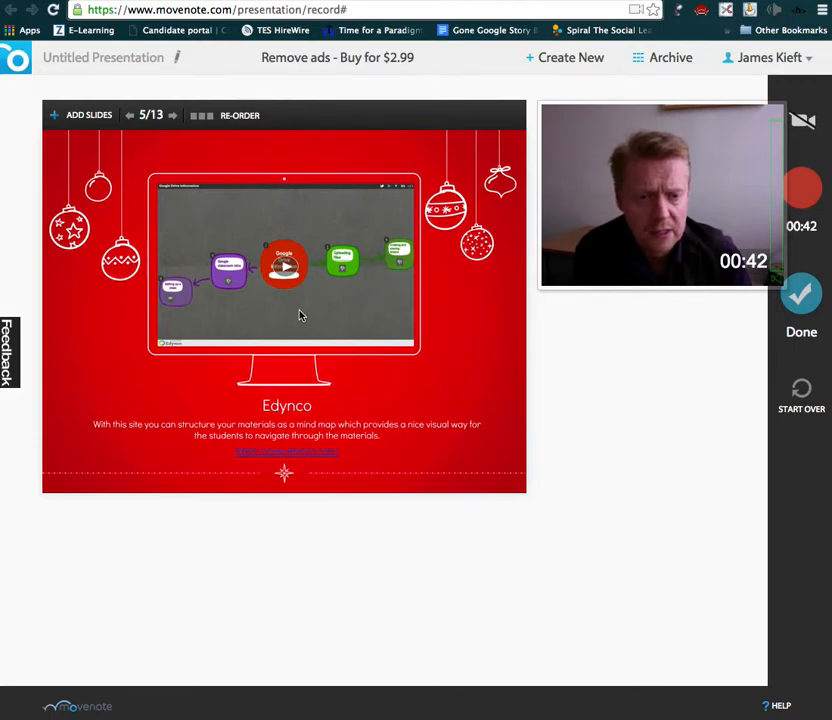
mouse_move(800, 294)
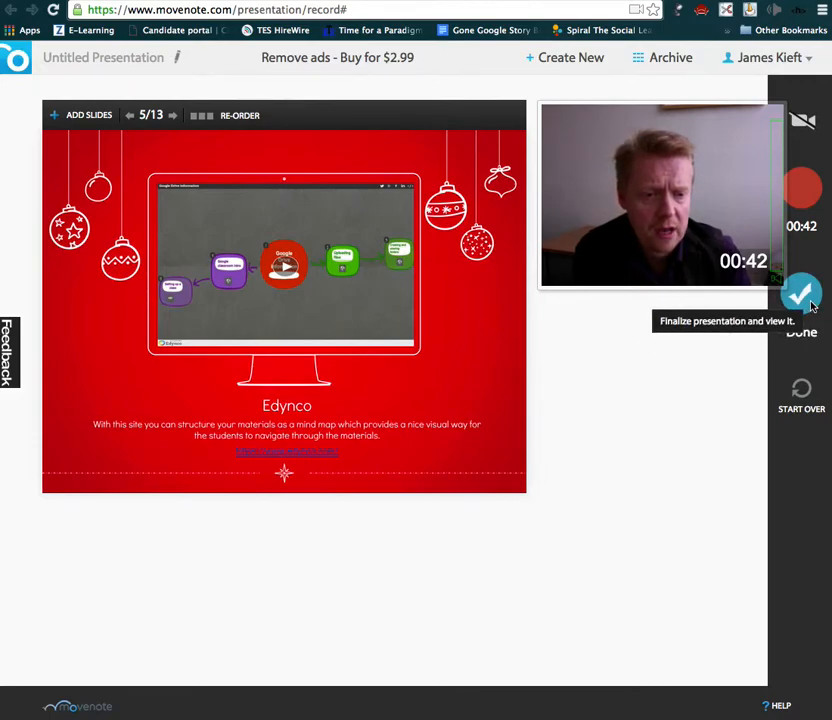
left_click(802, 294)
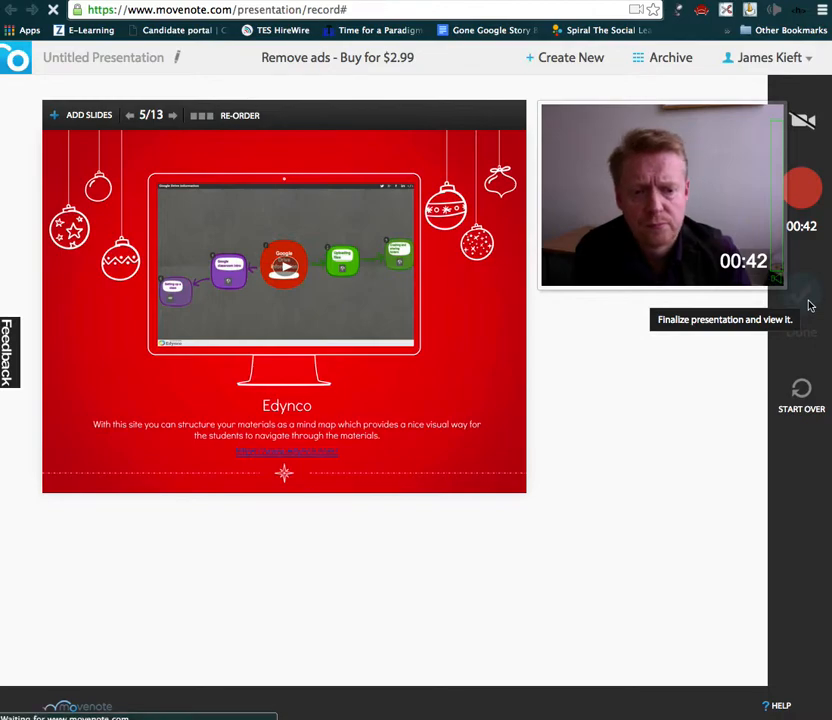
Step: Finalize with Done, dismiss the recommendation popup and start playback on the sharing page
left_click(800, 300)
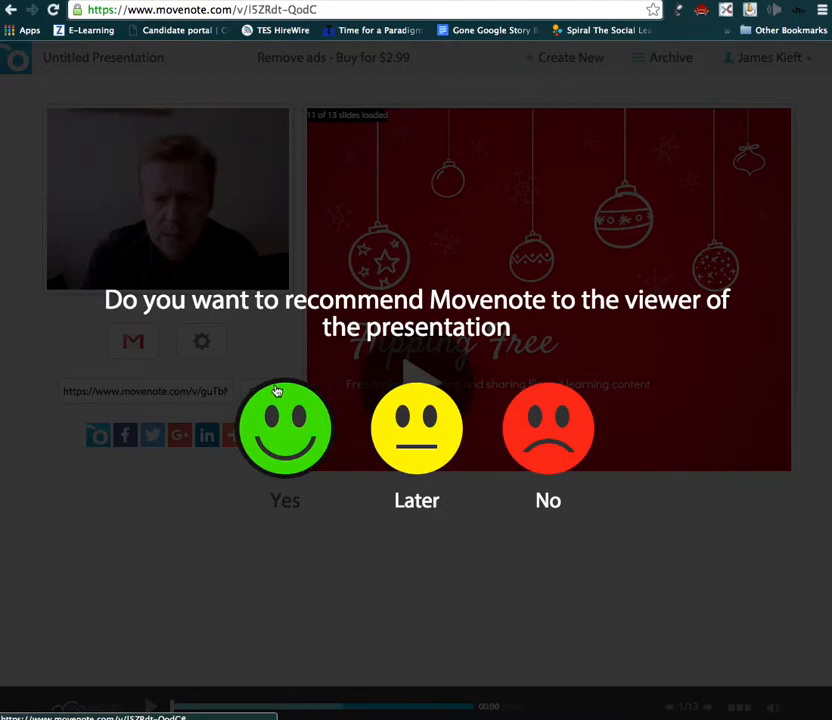
left_click(416, 428)
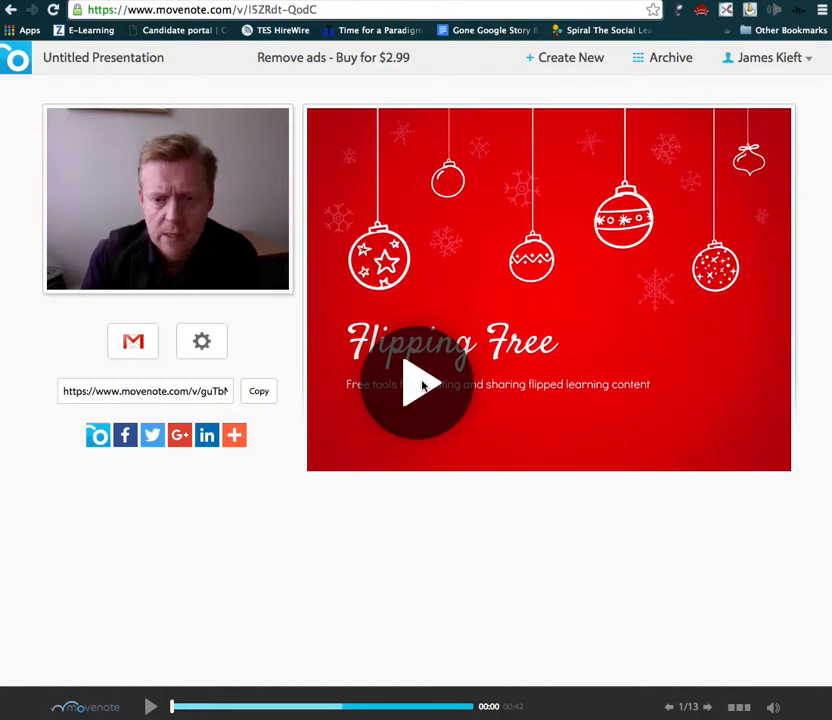
left_click(418, 388)
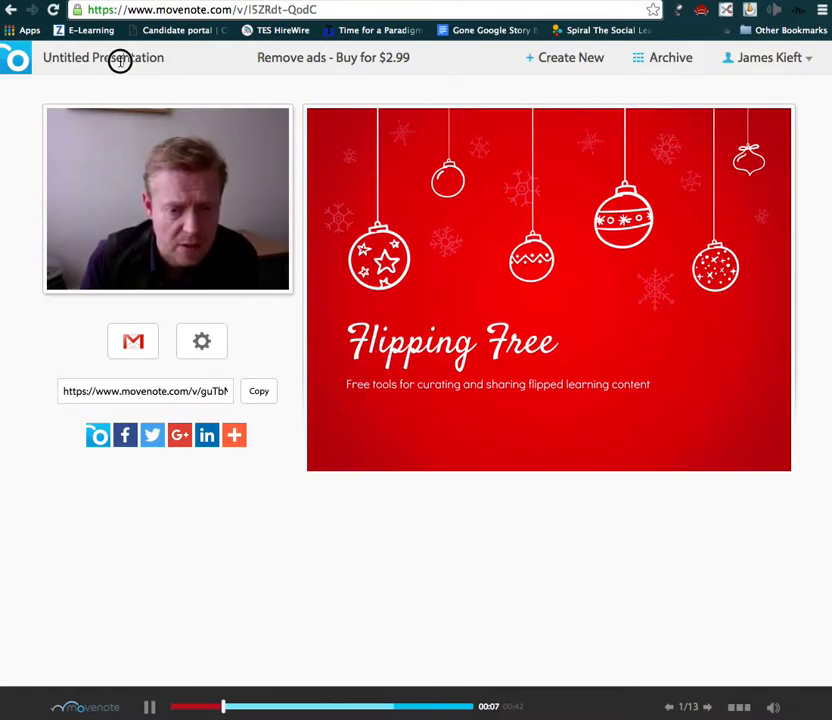
Step: Rename the presentation from 'Untitled Presentation' to 'James movenote'
left_click(104, 56)
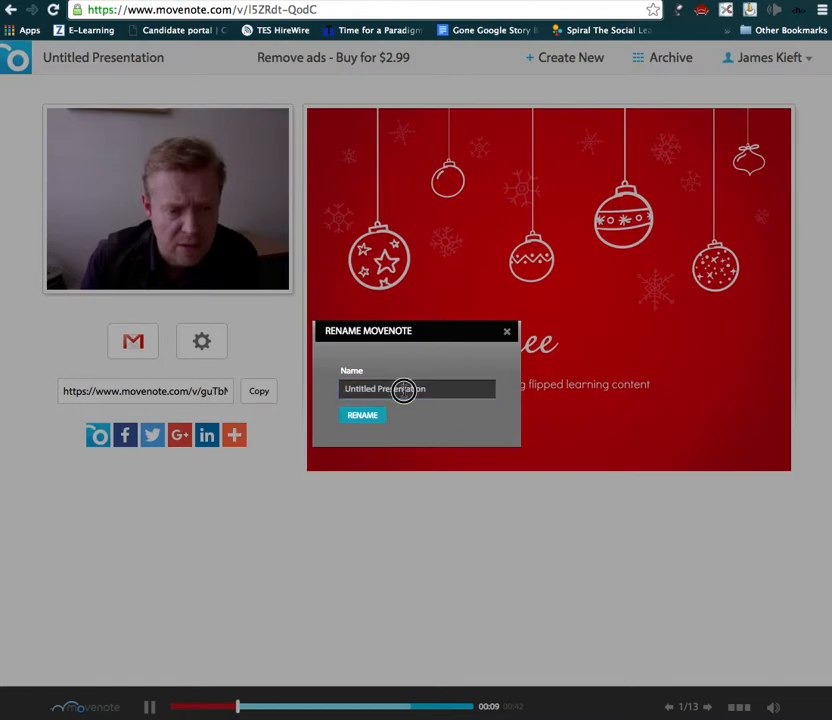
type("James movenote")
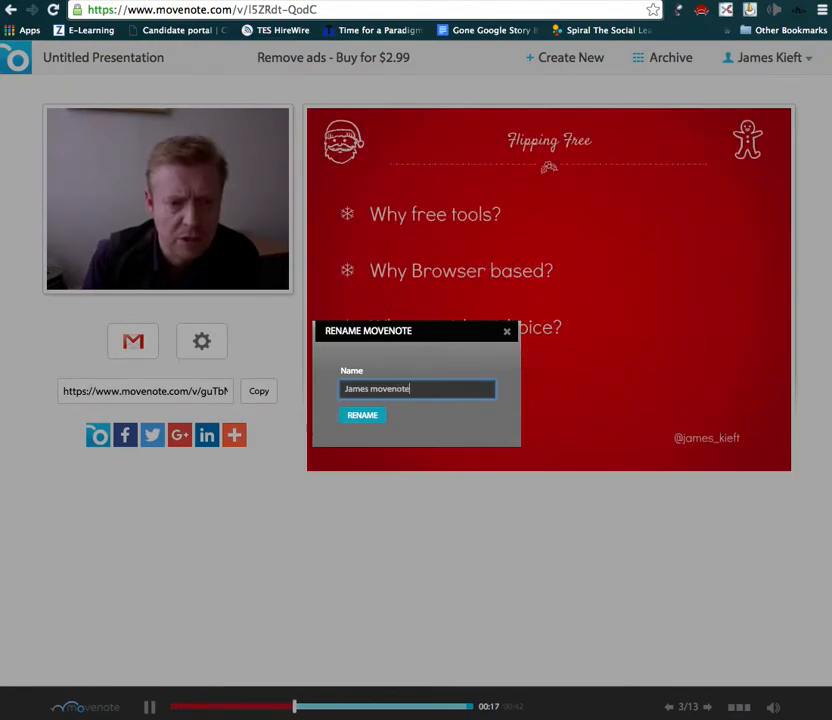
left_click(362, 414)
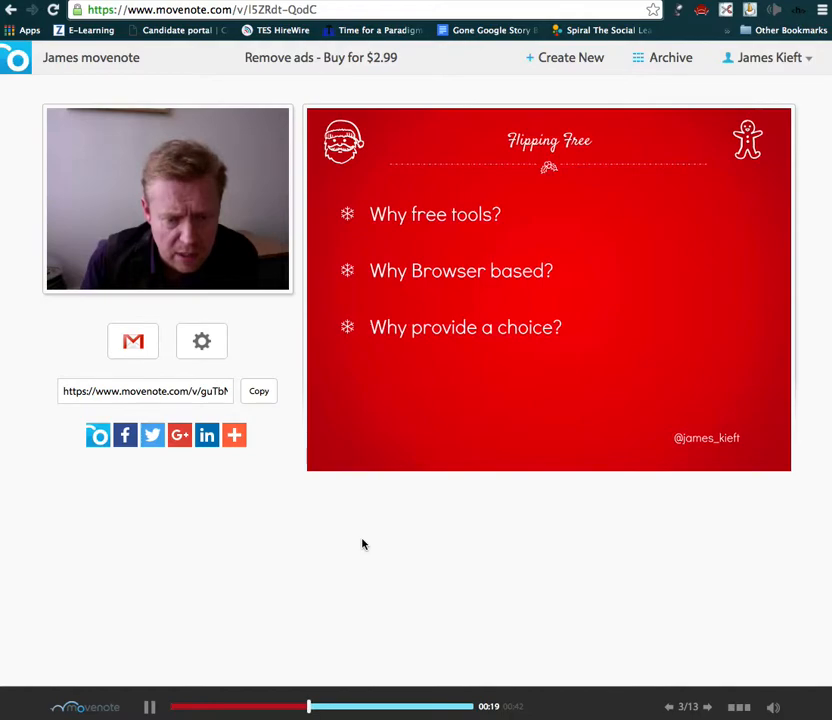